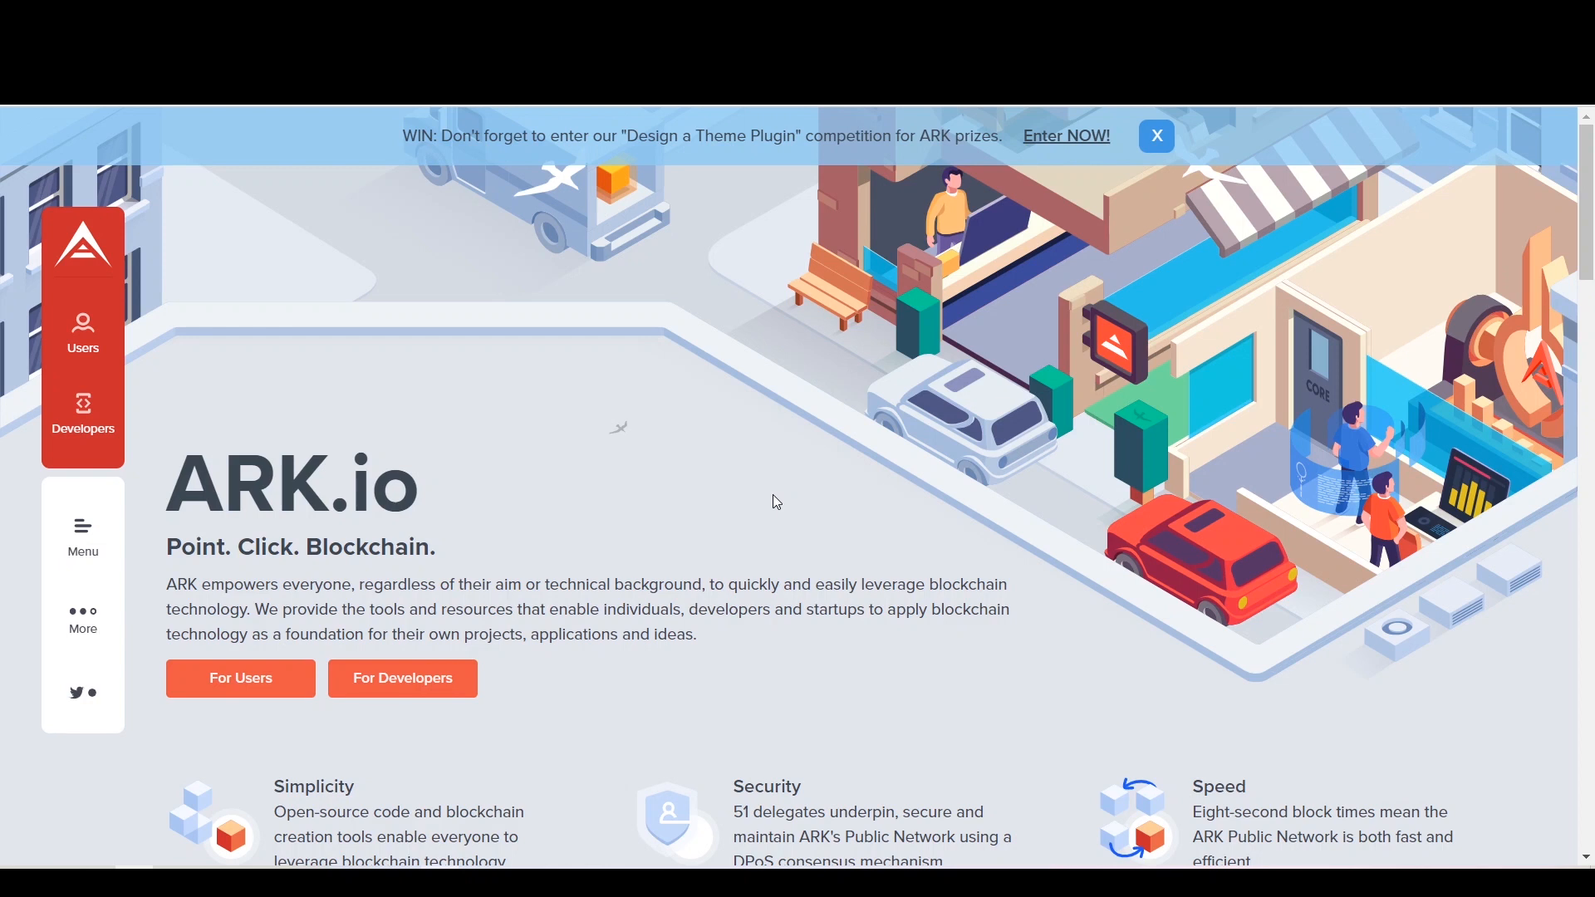
mouse_move(738, 508)
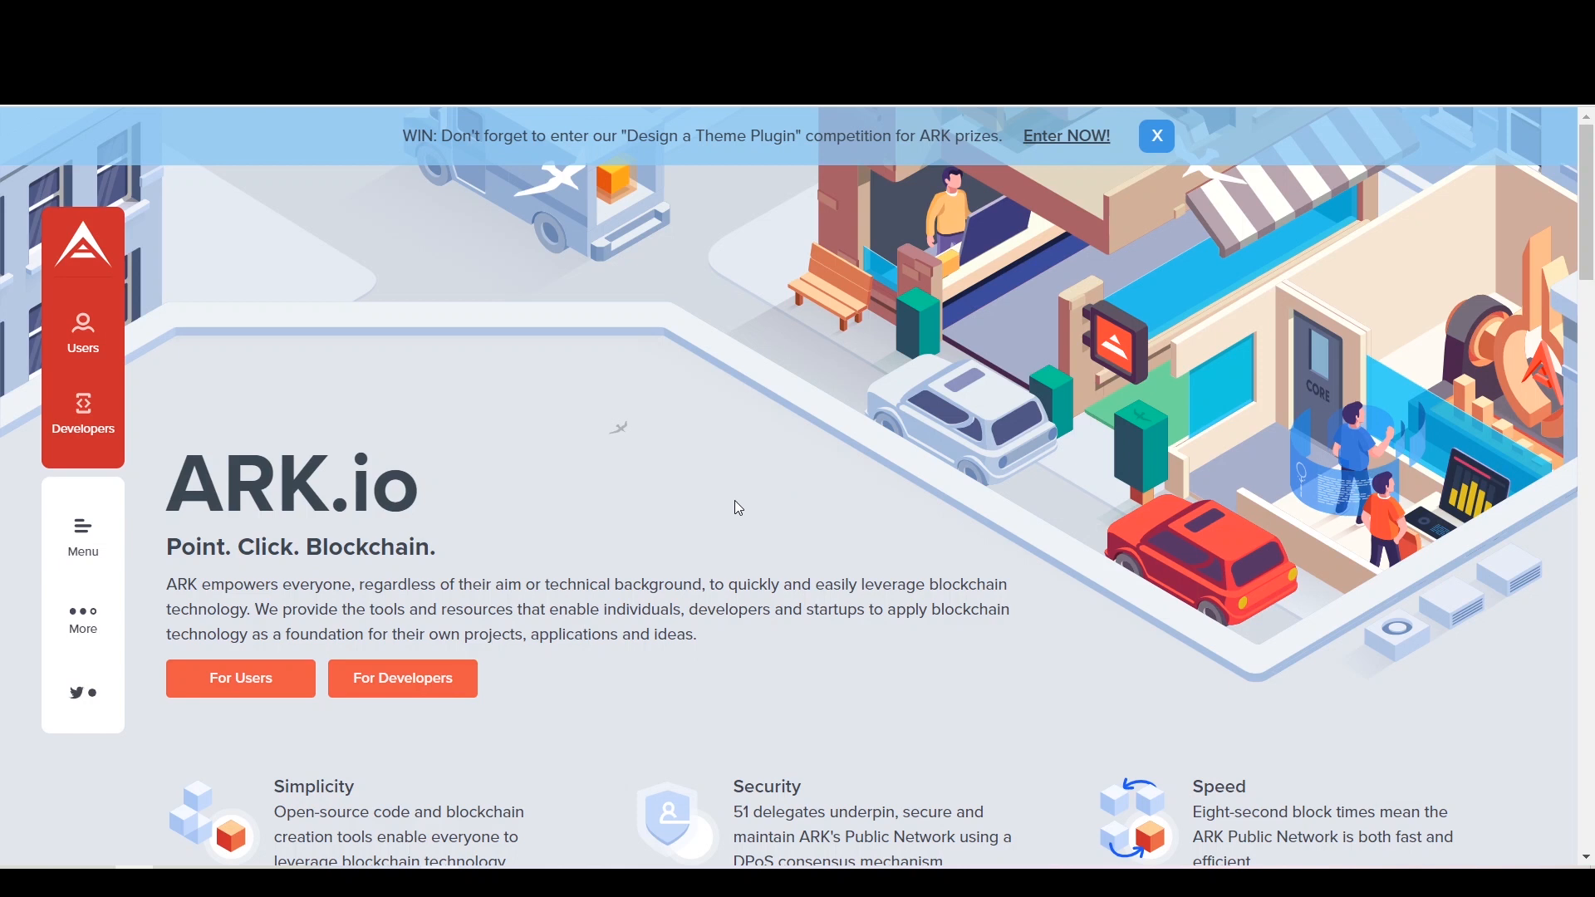
Reach the ARK.io Wallet page via the Users menu and scroll to the Desktop Wallet downloads
left_click(82, 336)
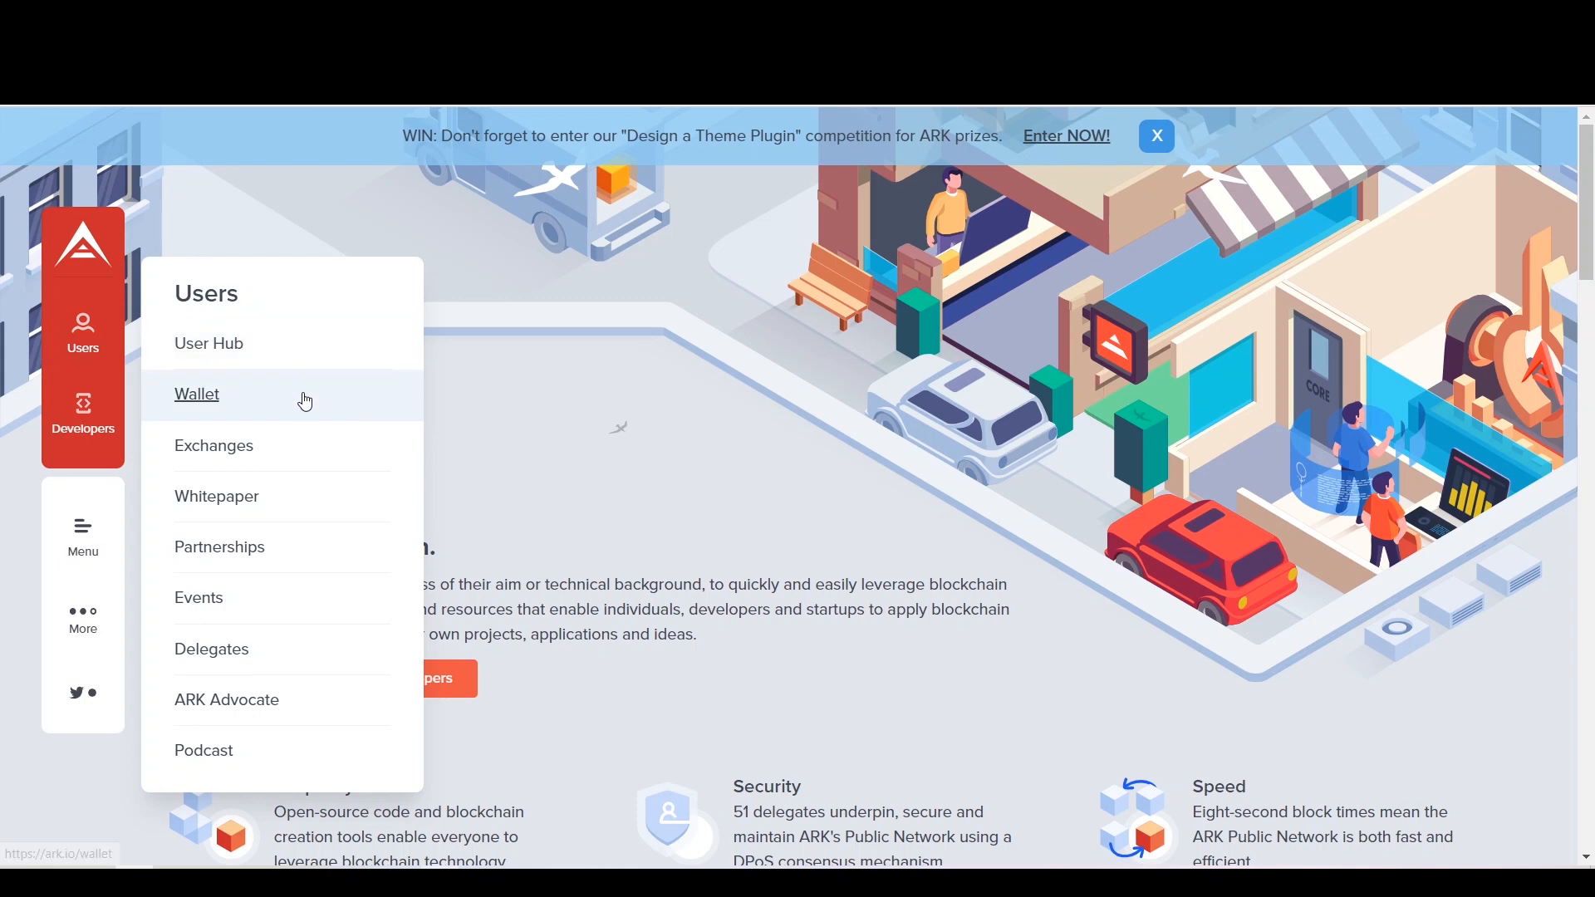
left_click(196, 394)
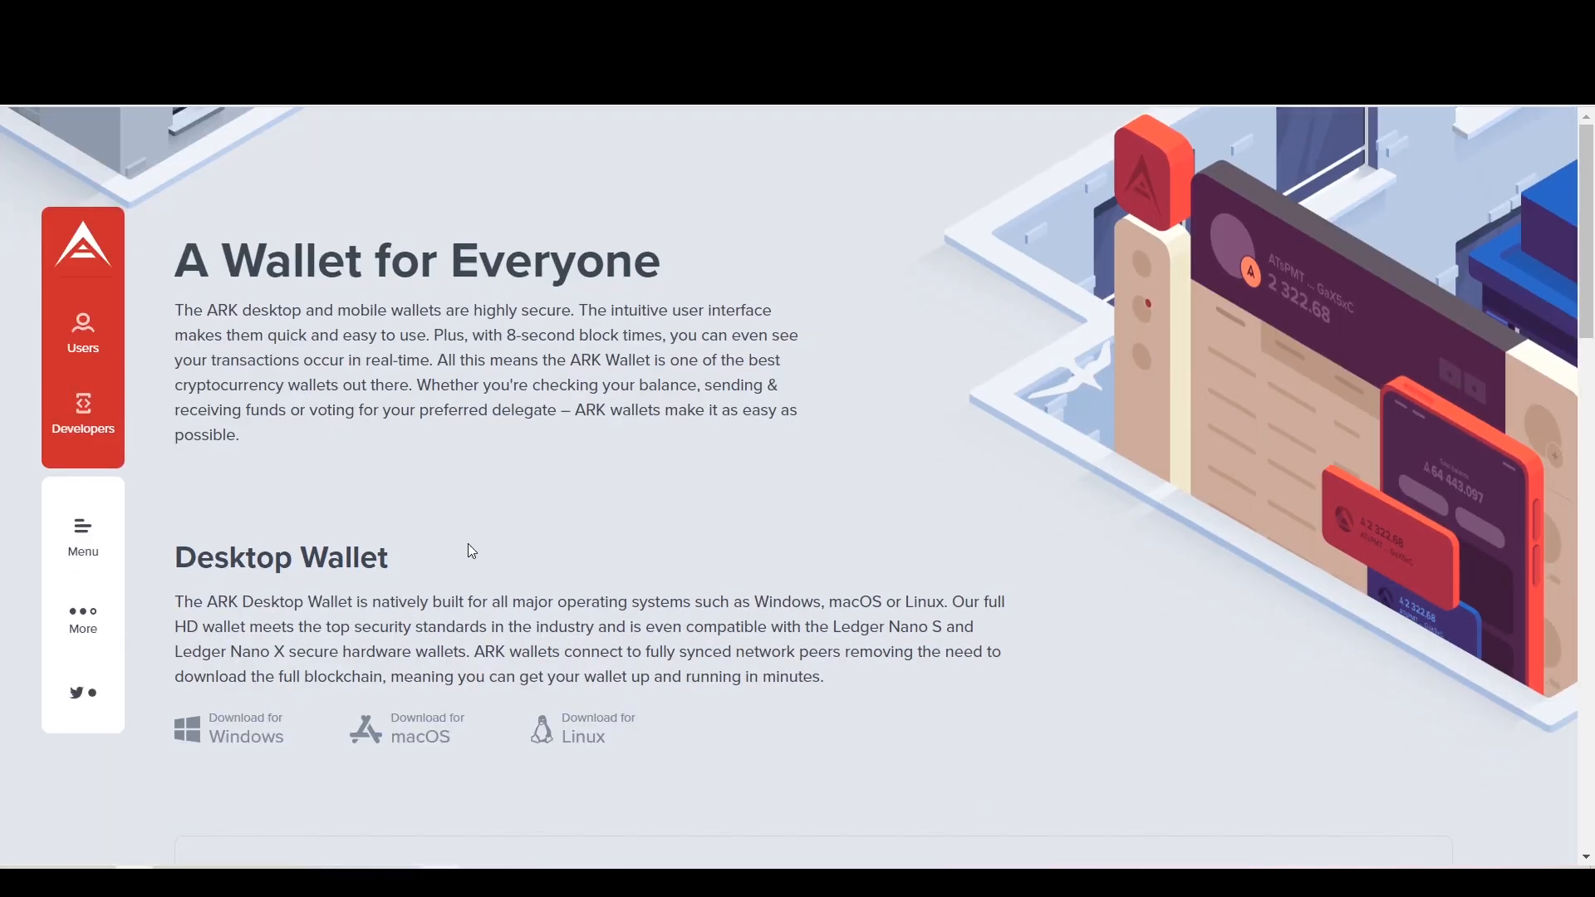
scroll("down", 3)
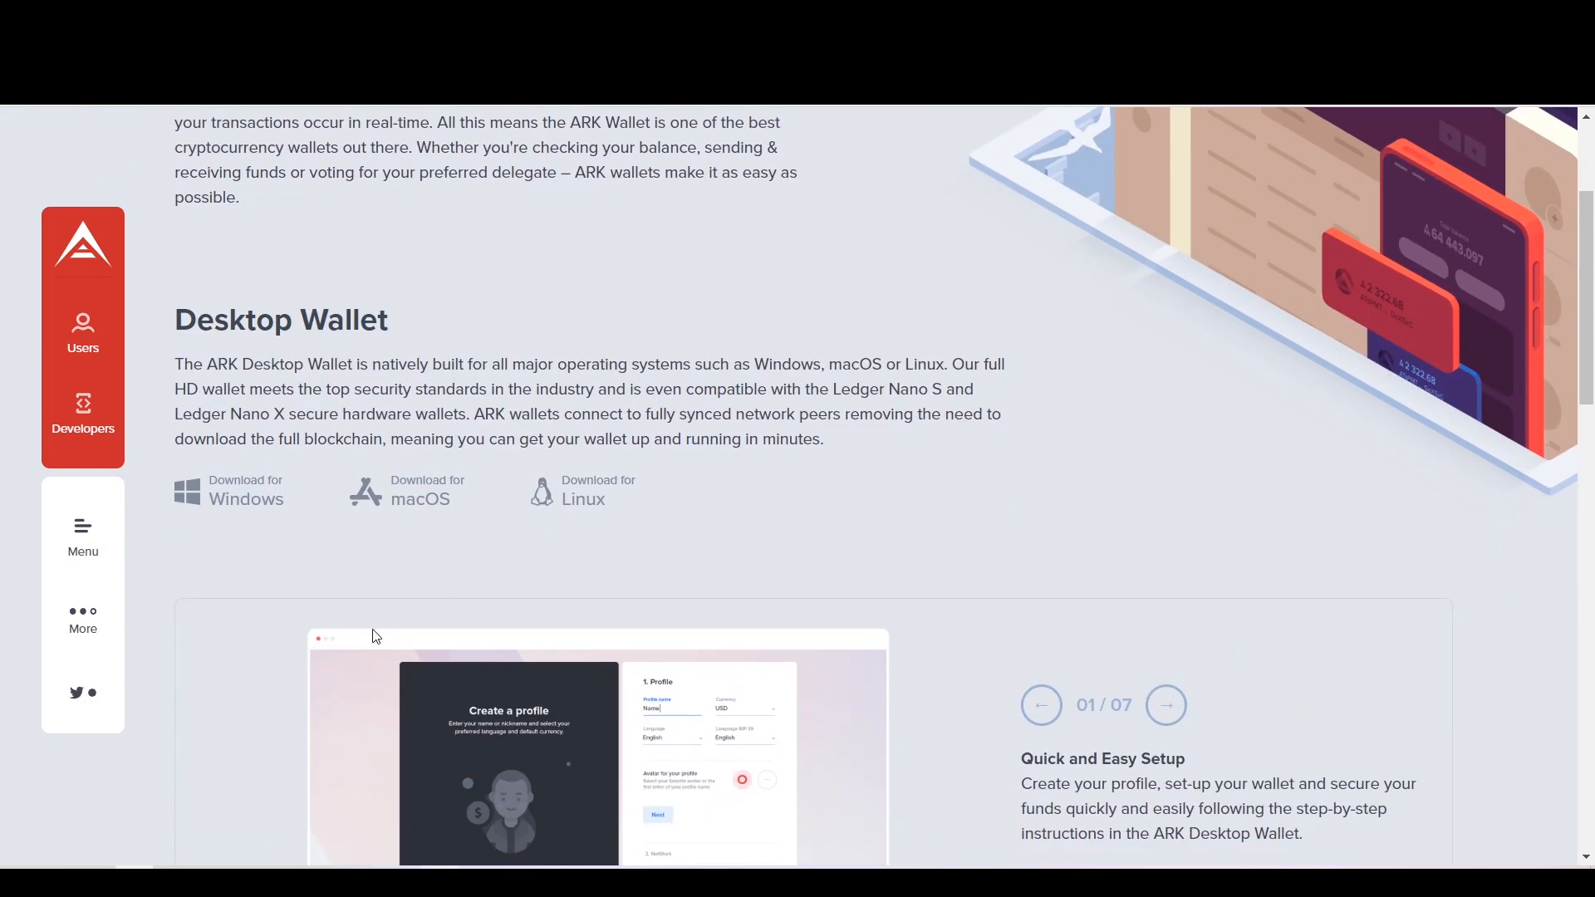
mouse_move(403, 508)
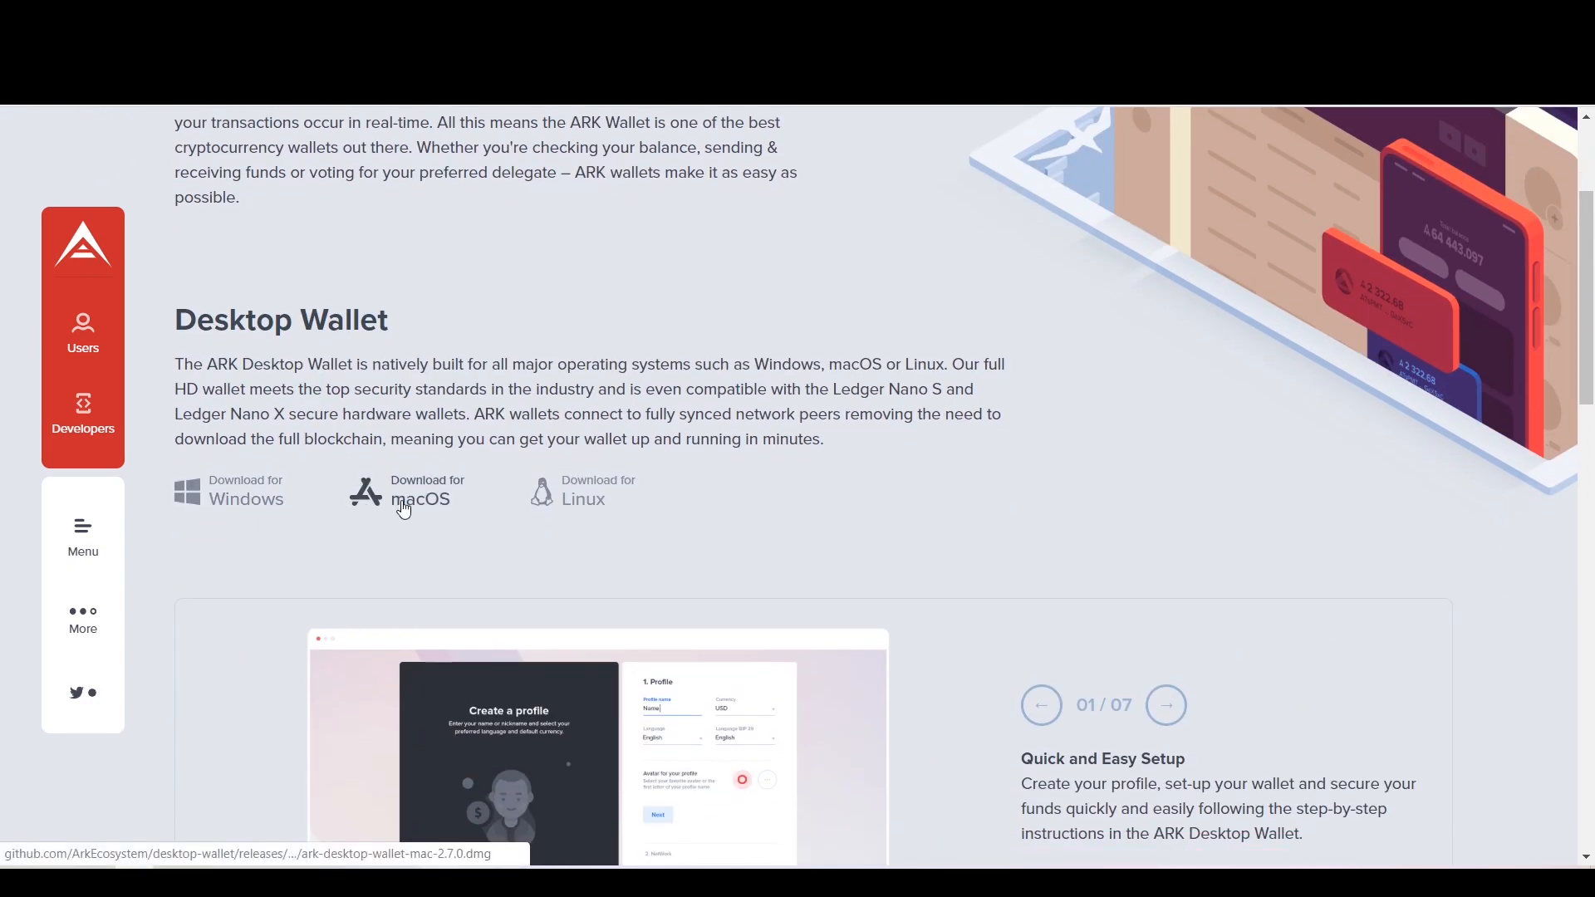
mouse_move(487, 596)
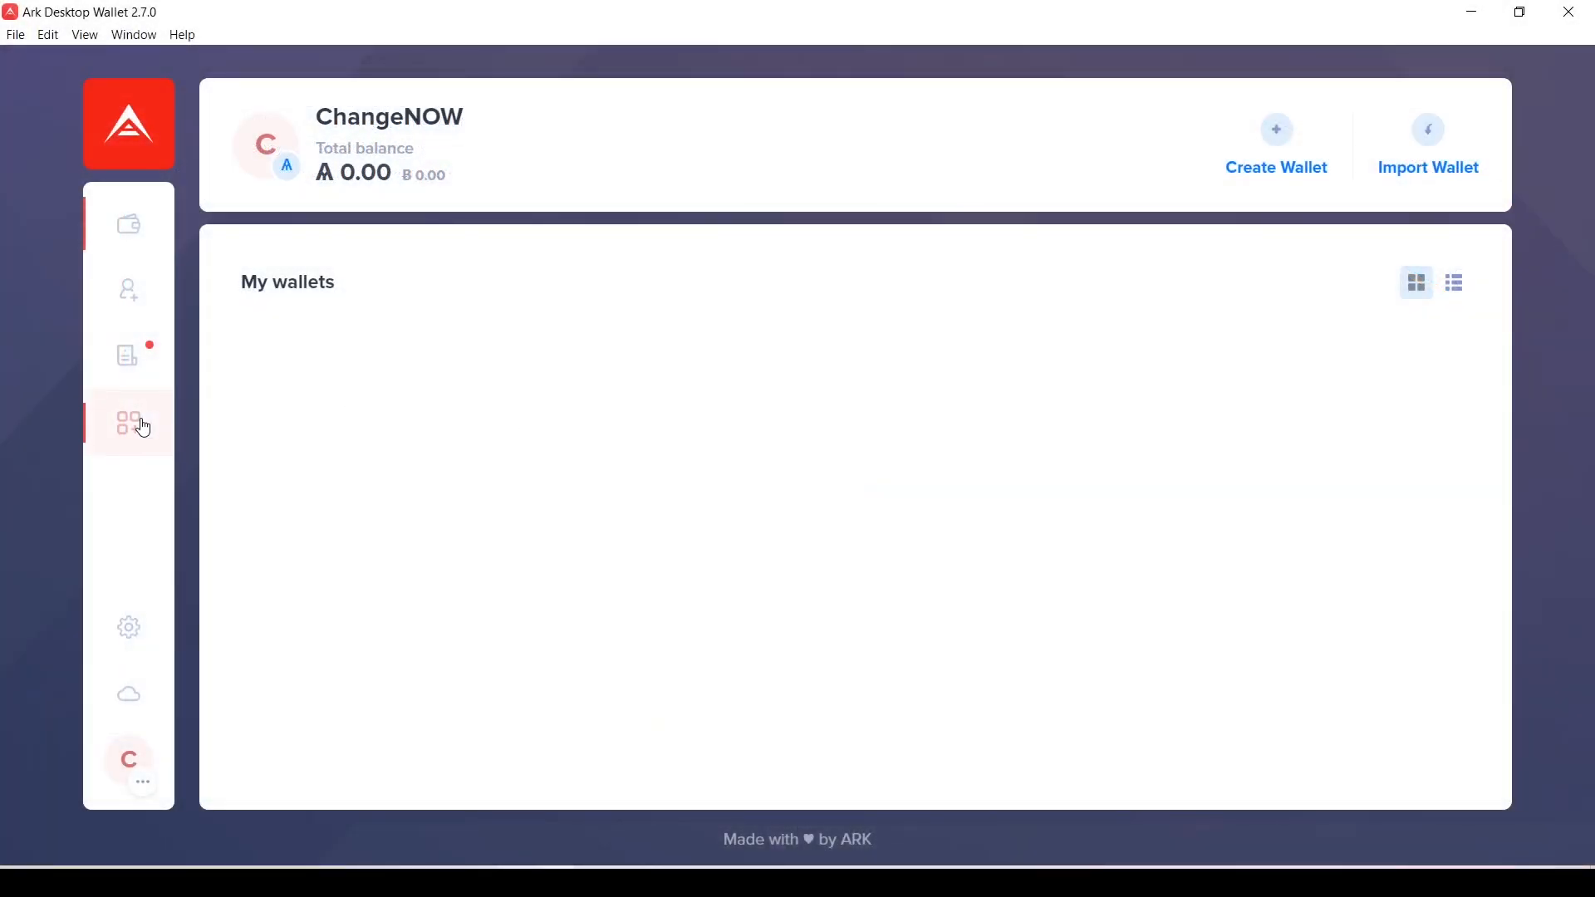
Search the Plugin Manager for 'ChangeNOW' and bring up the ChangeNOW Plugin card
left_click(128, 421)
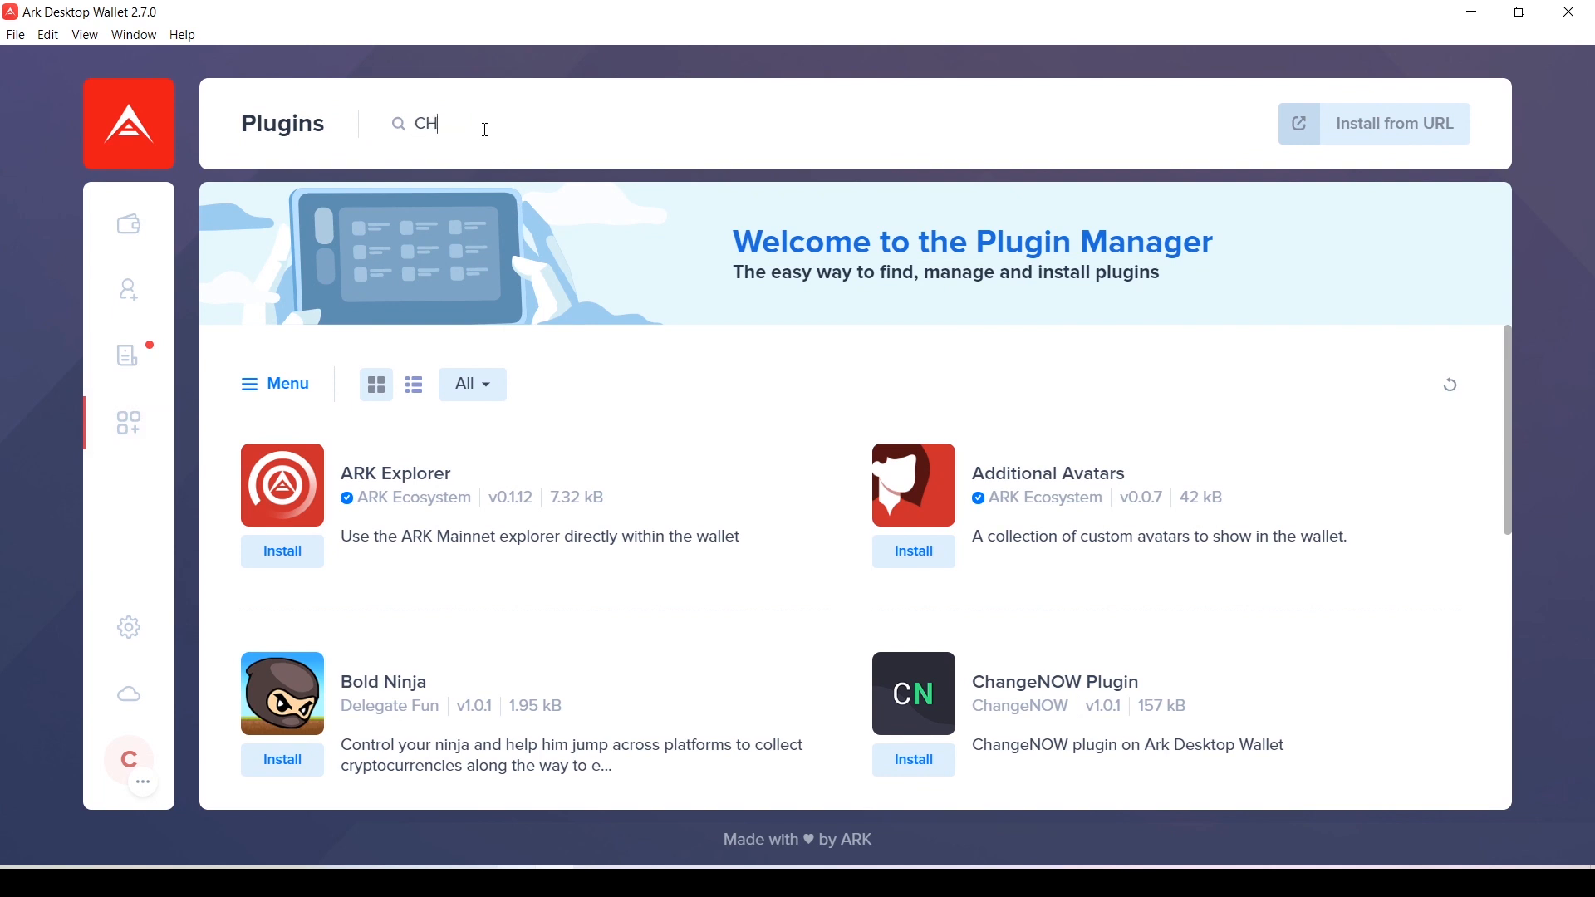
type("angeNOW")
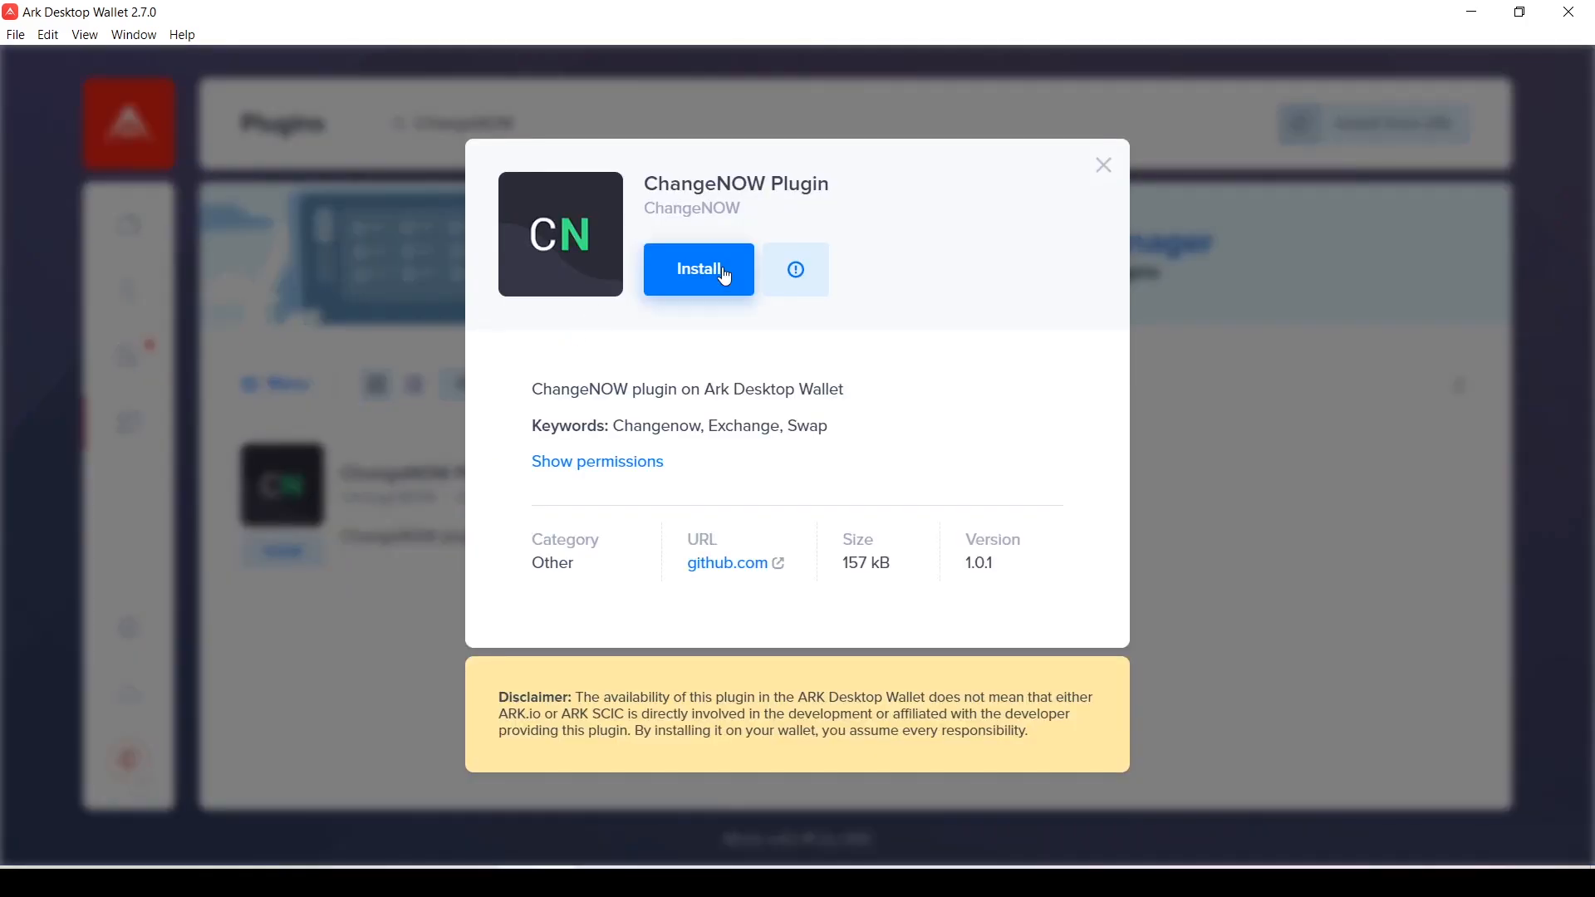
Install the ChangeNOW Plugin, accepting its permissions and downloading it to 100%
left_click(698, 269)
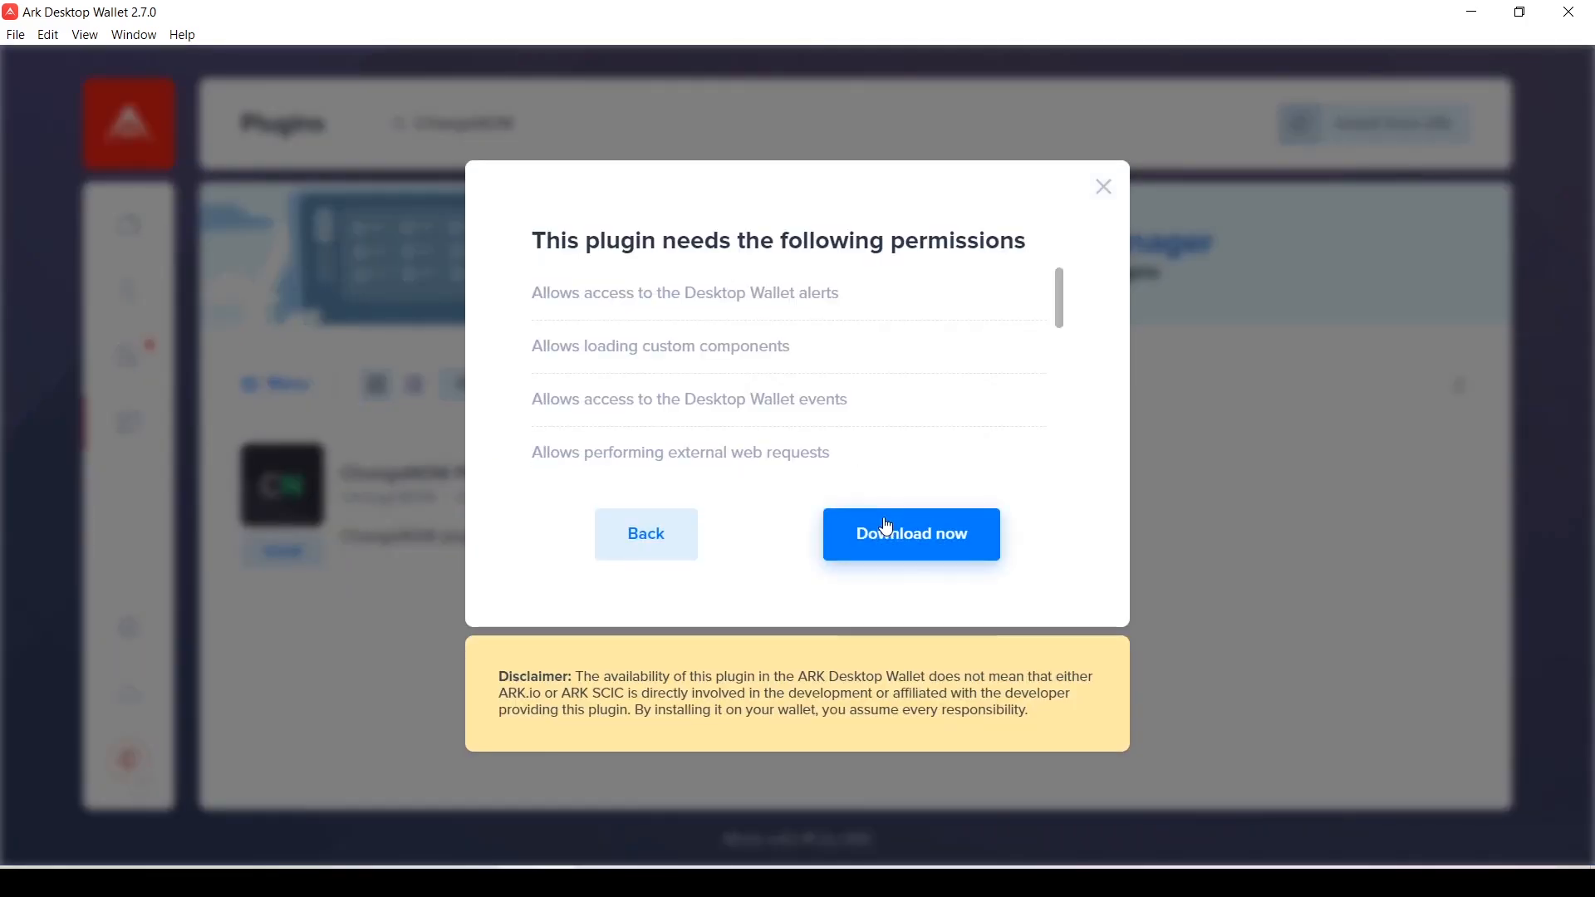
left_click(909, 533)
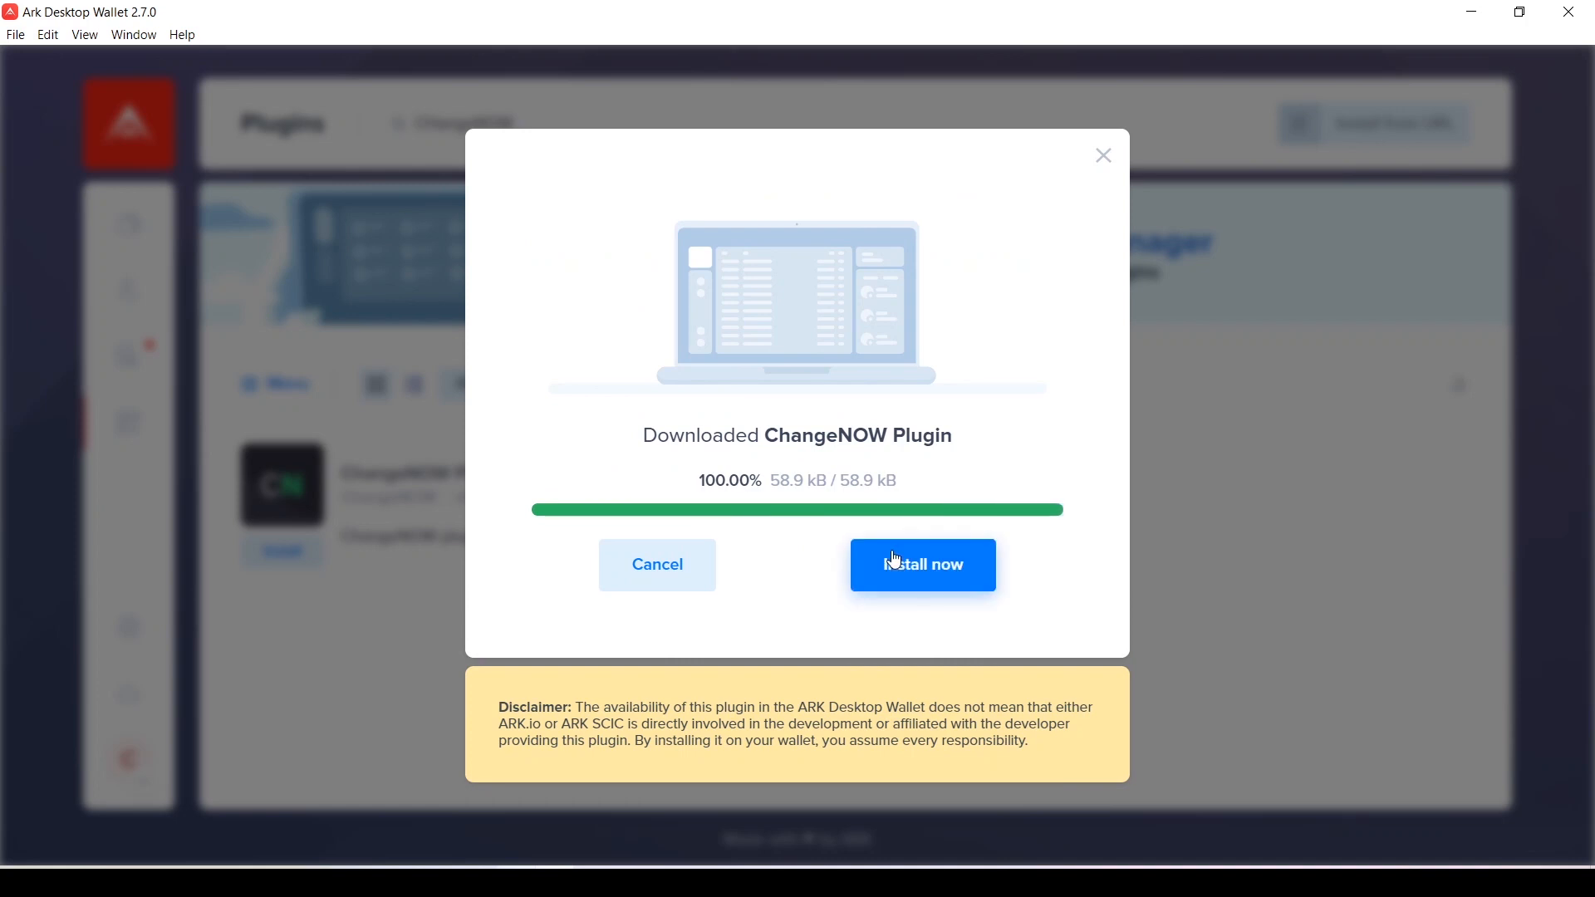
left_click(920, 564)
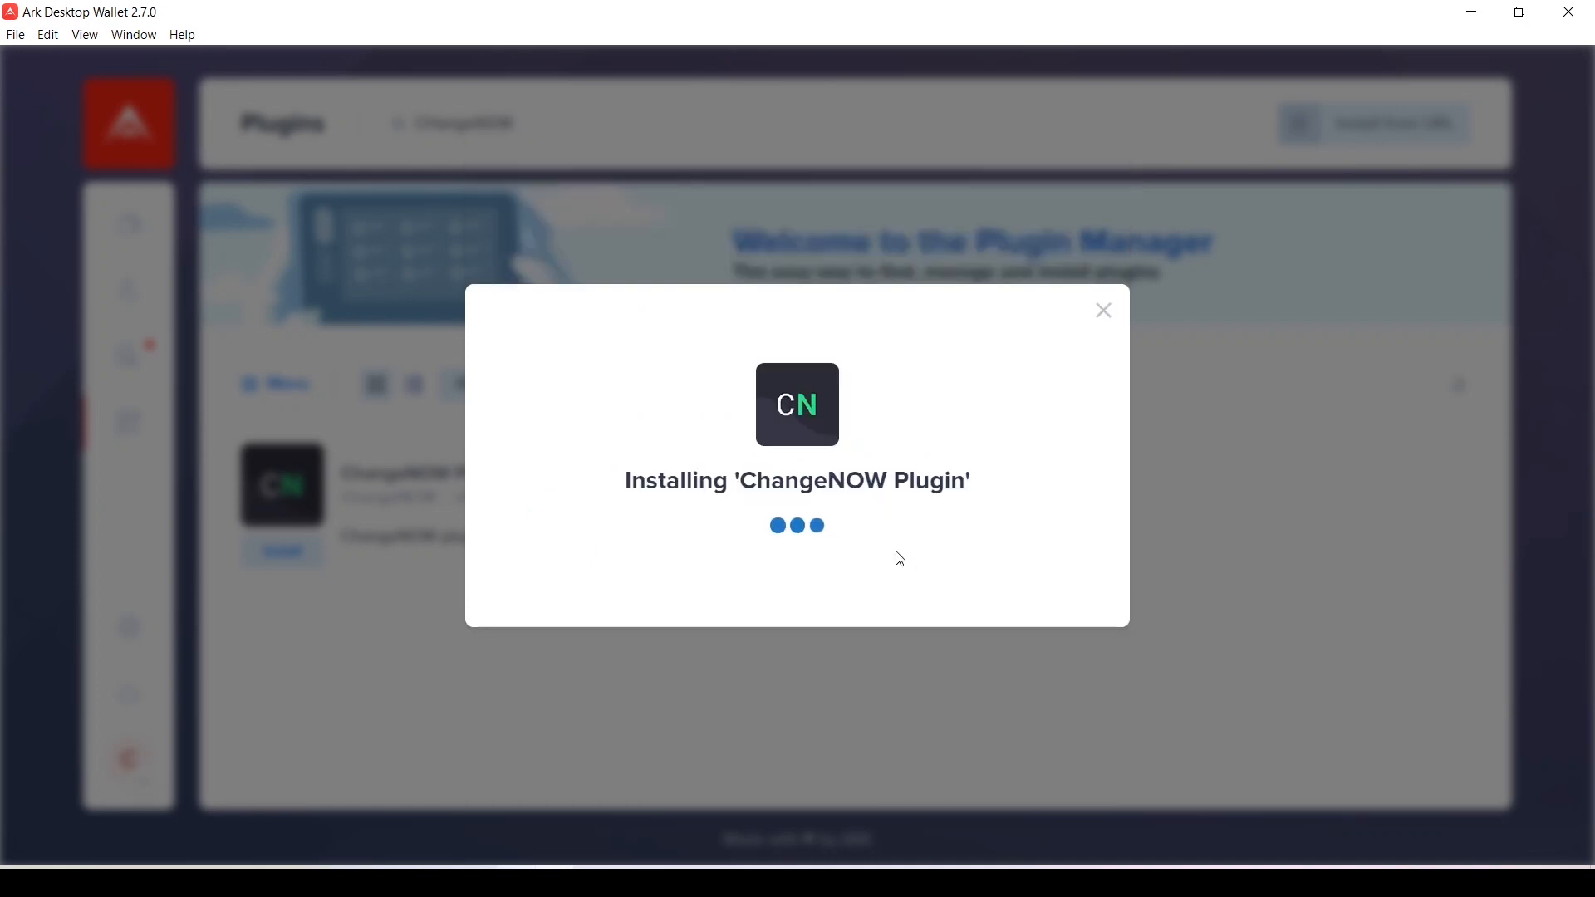
mouse_move(797, 574)
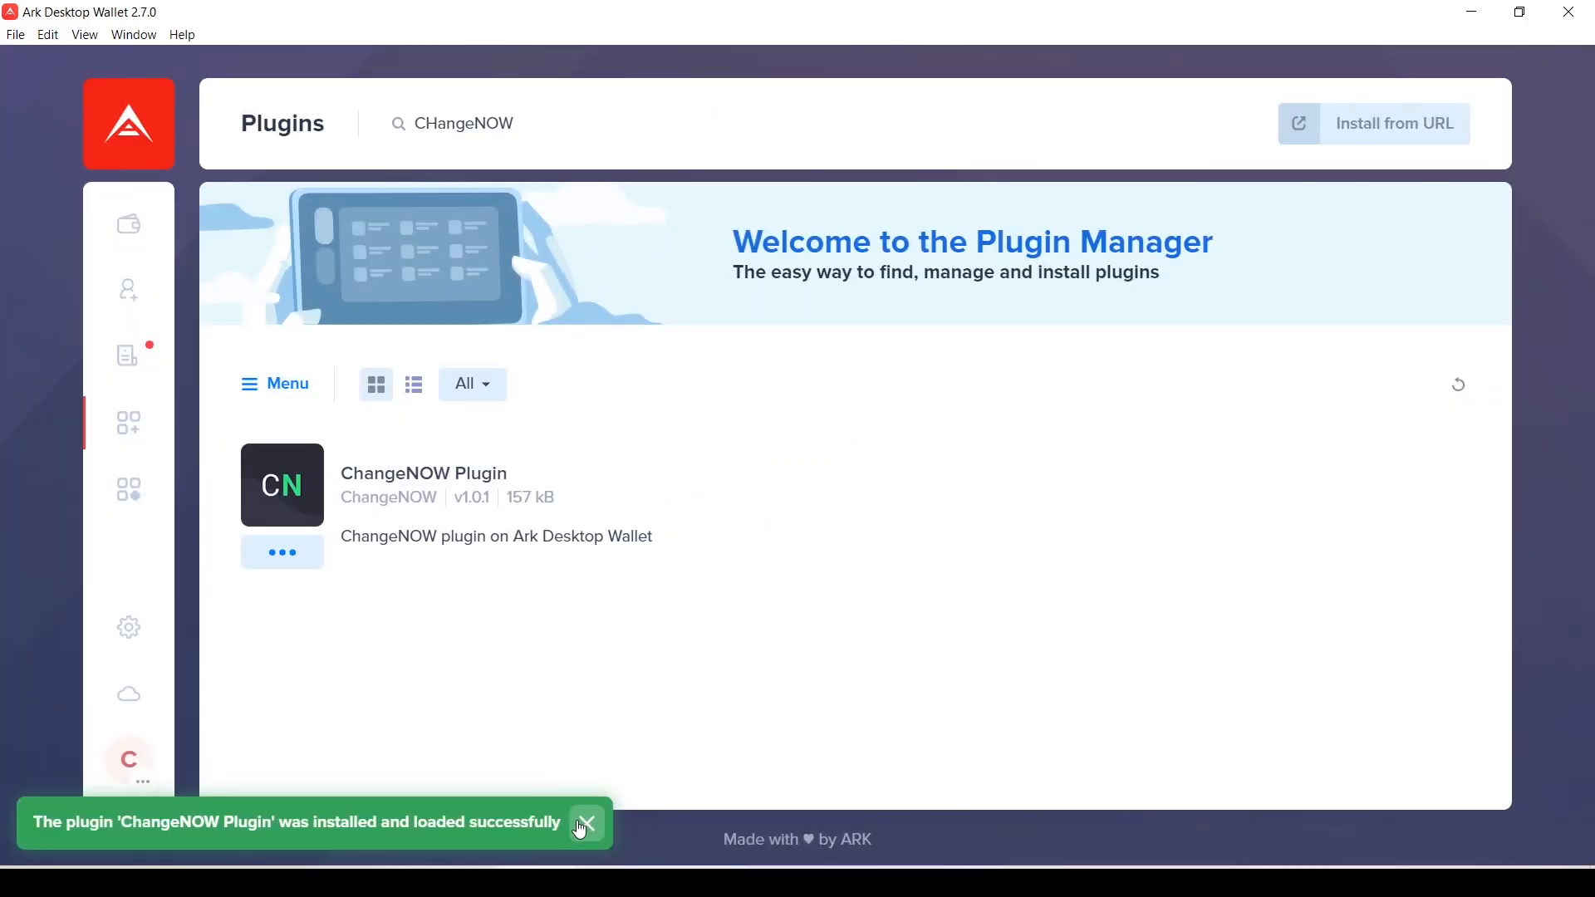
left_click(583, 823)
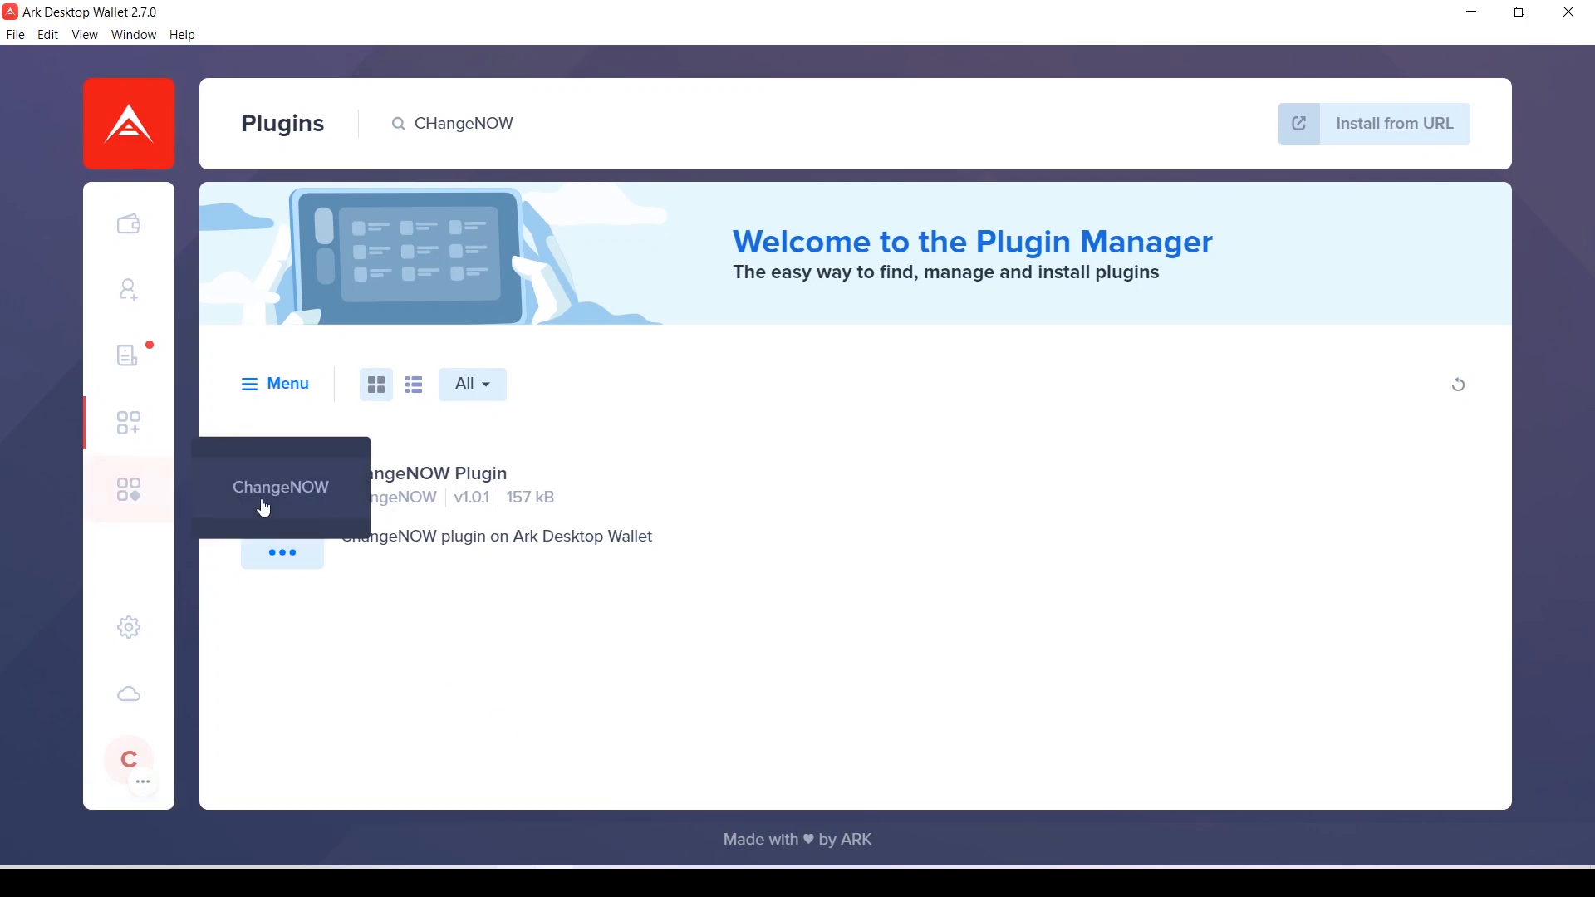
left_click(280, 486)
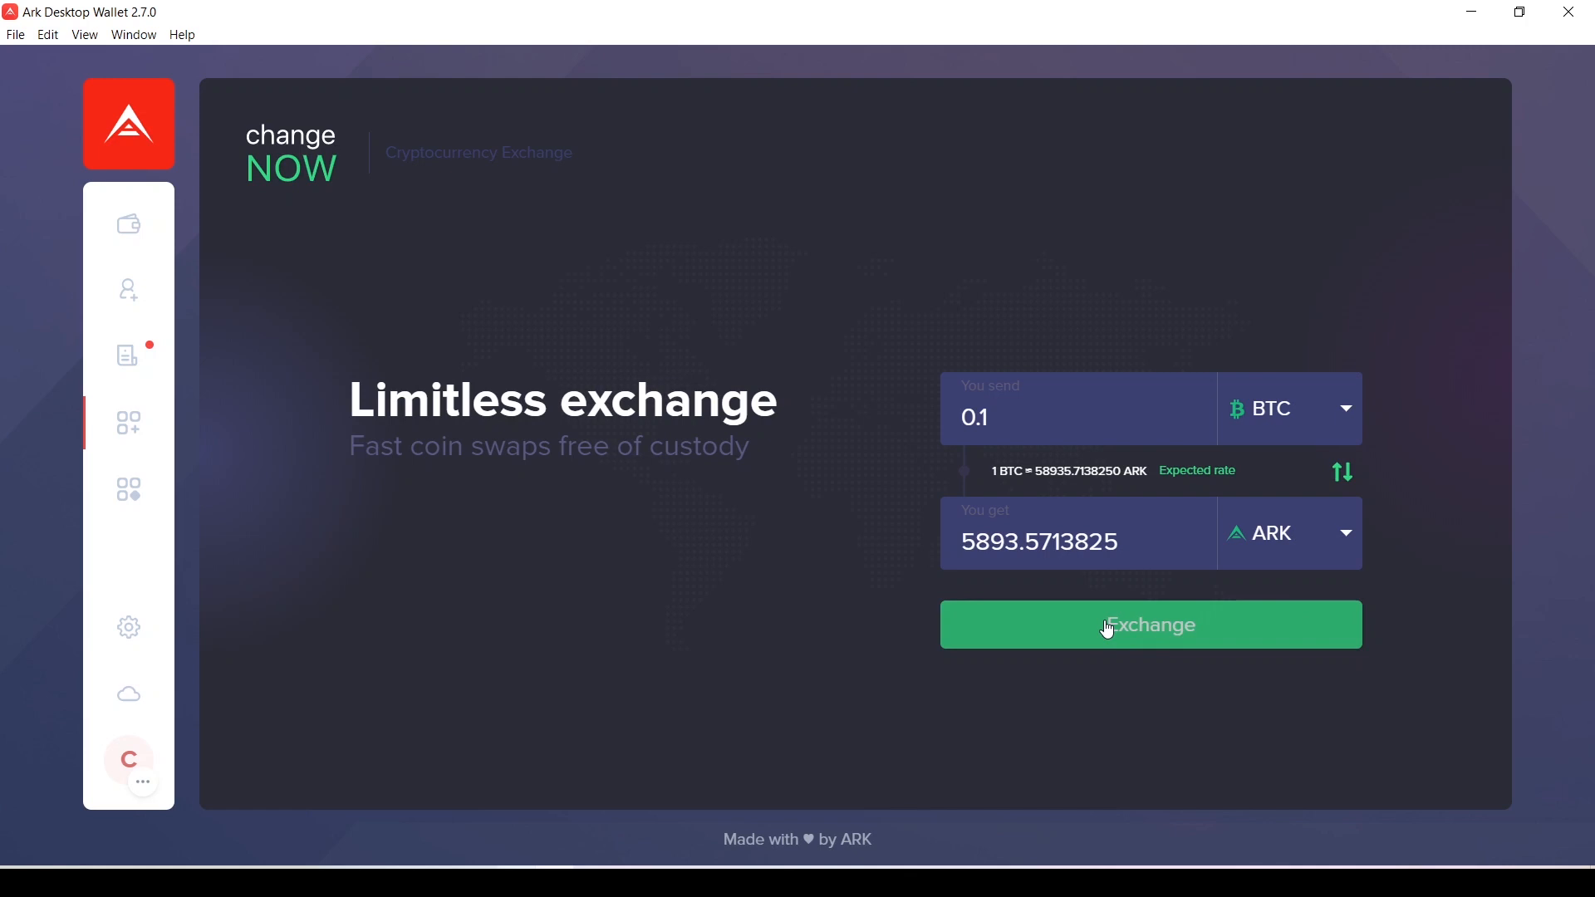
left_click(1149, 625)
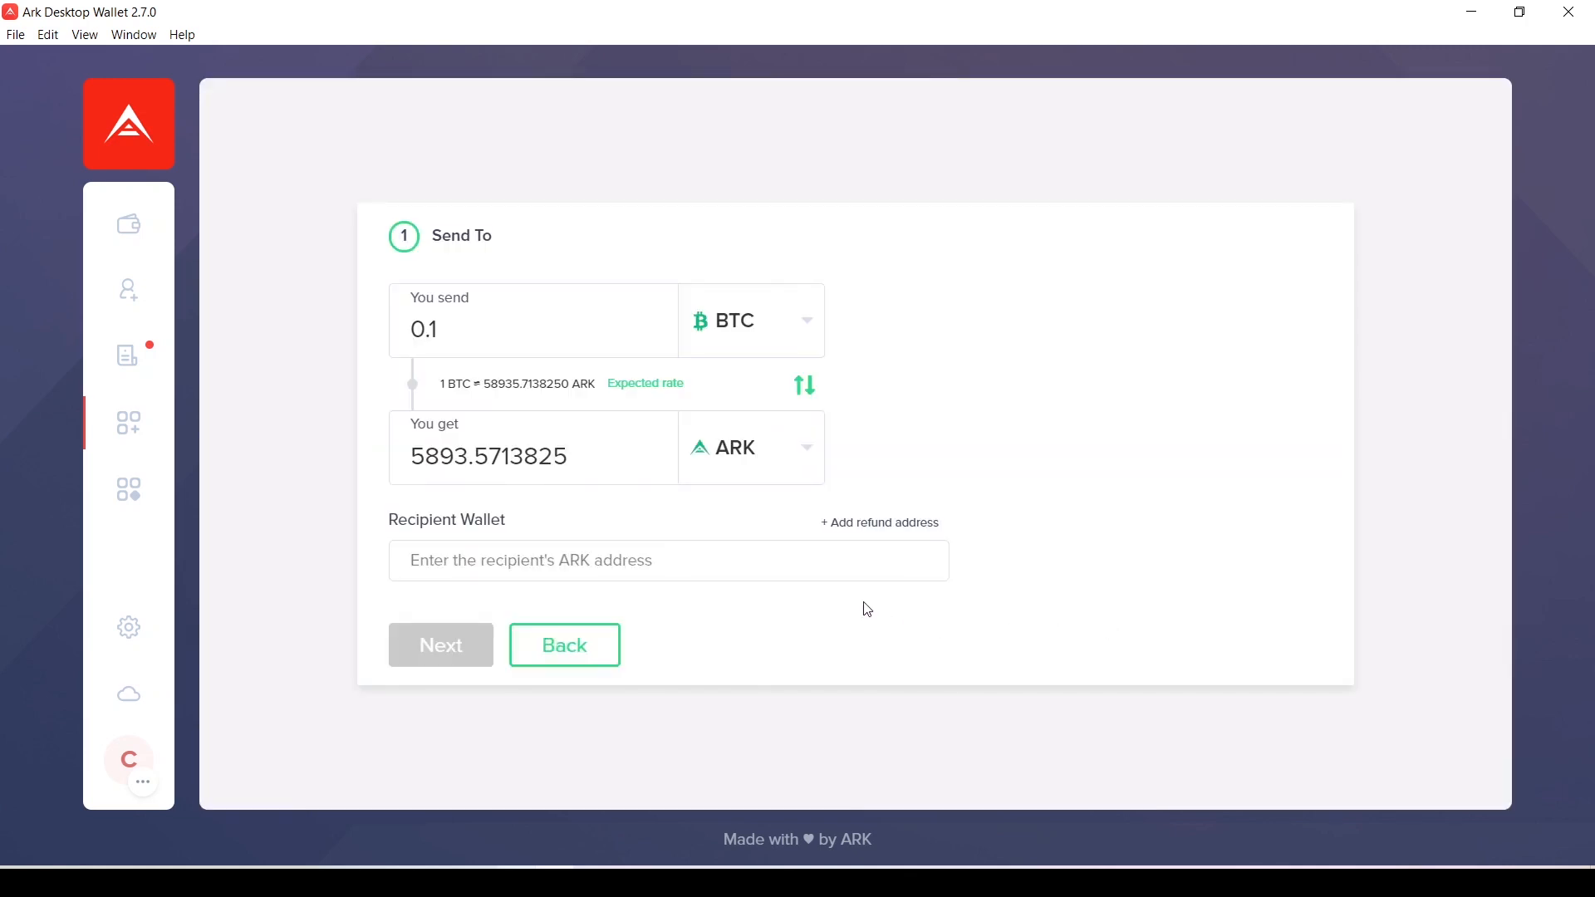
type("AV7h4FAR96FzCVF8RCdSSPbKVrRneV8wD1")
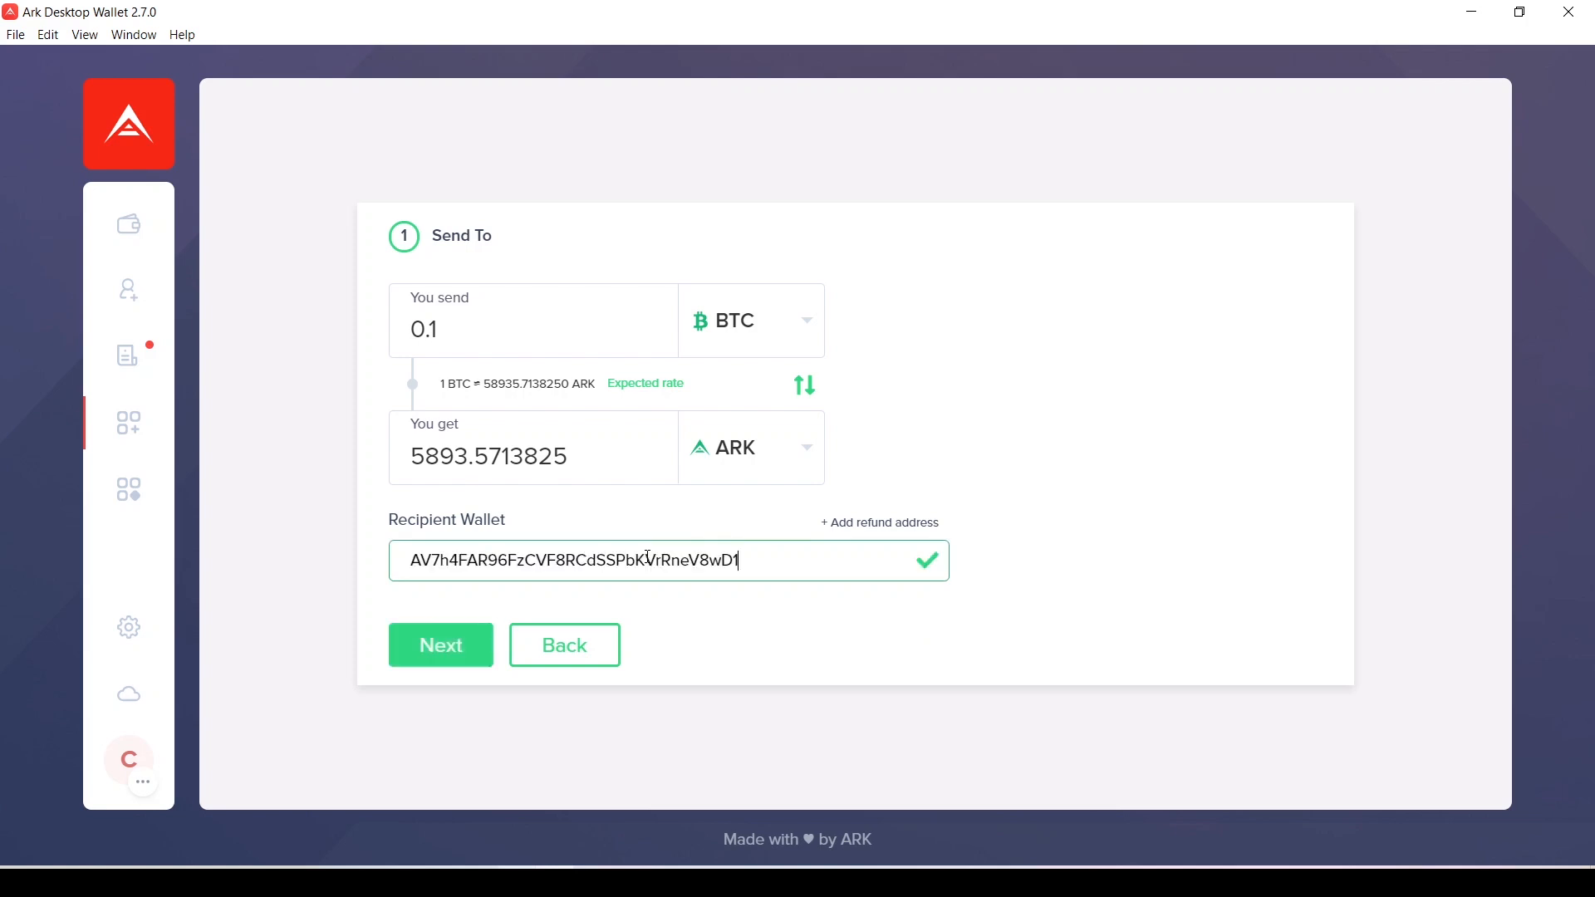
left_click(439, 645)
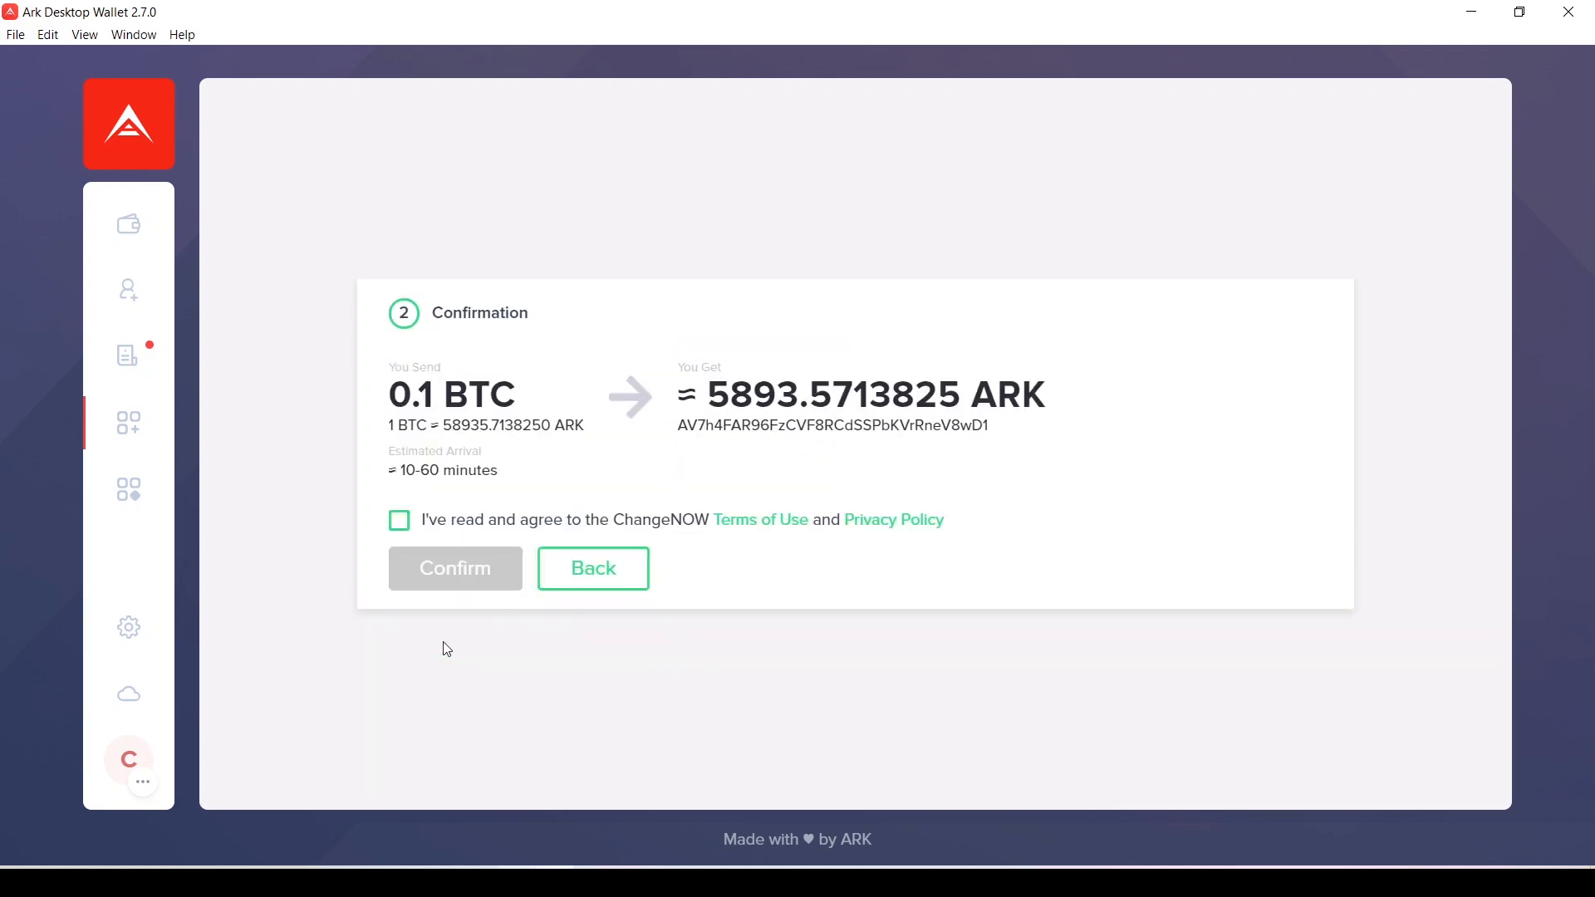
mouse_move(639, 476)
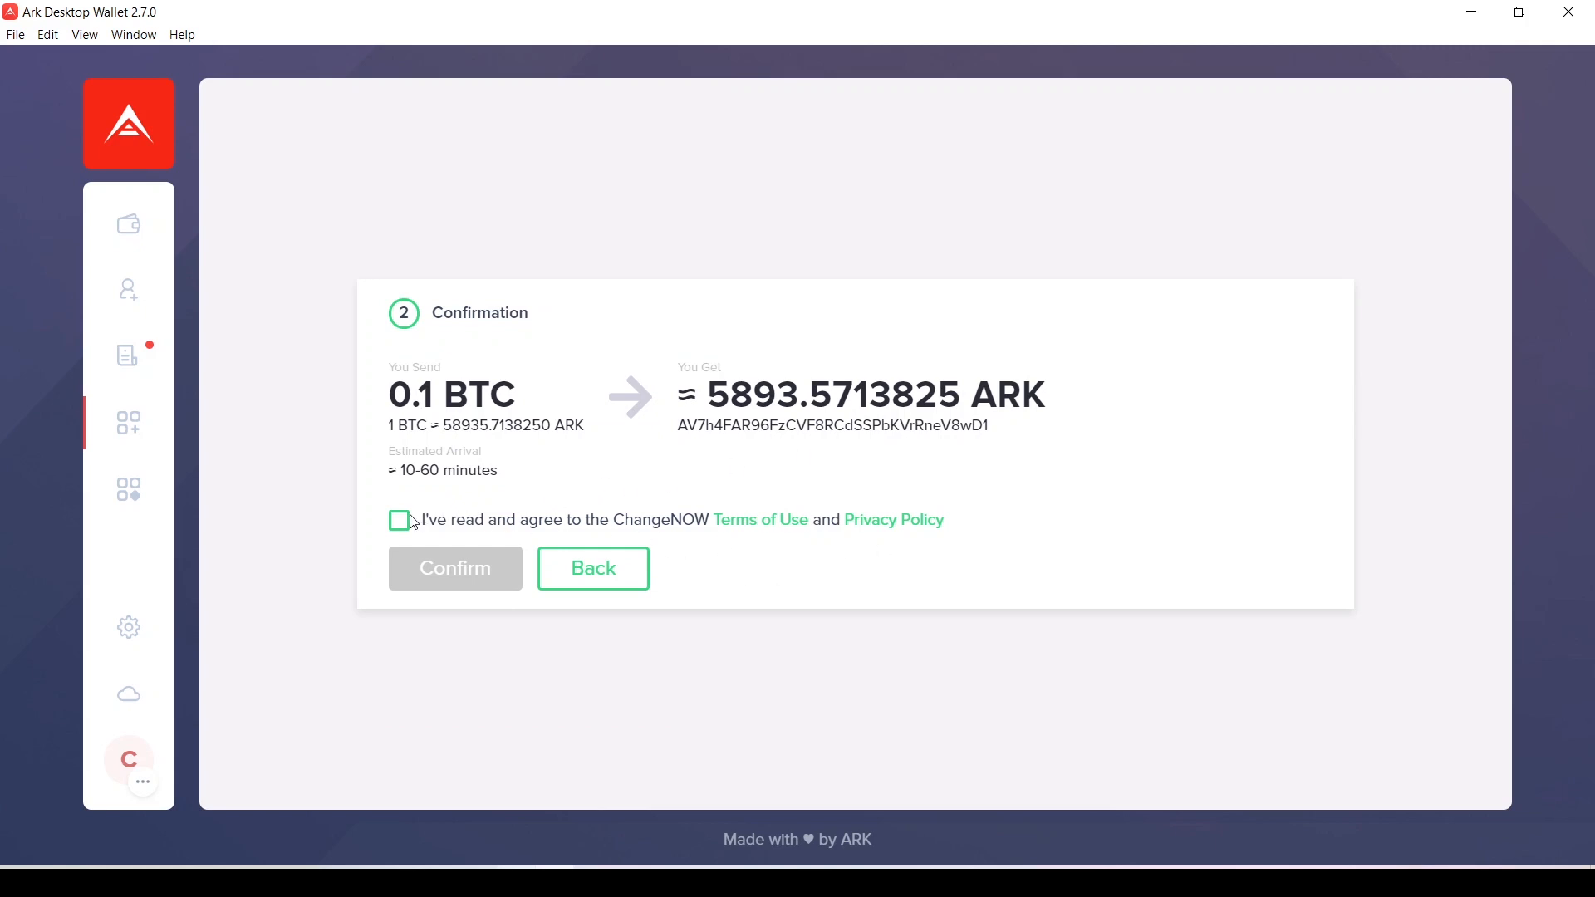
Accept the Terms of Use and Privacy Policy and confirm the exchange, showing its BTC deposit address
left_click(398, 519)
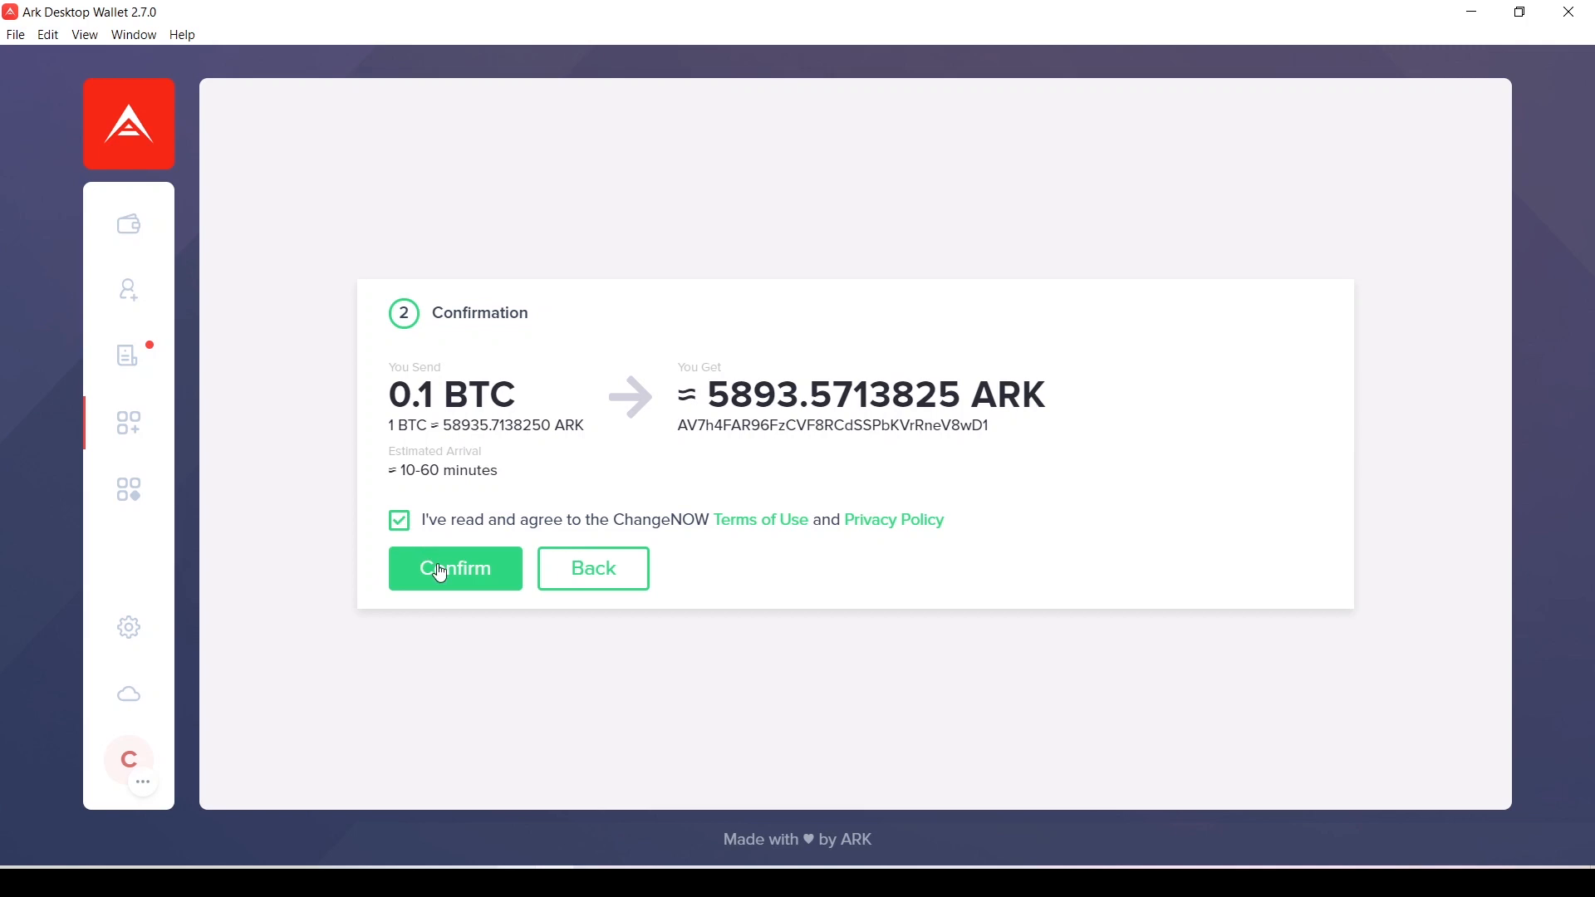
left_click(454, 567)
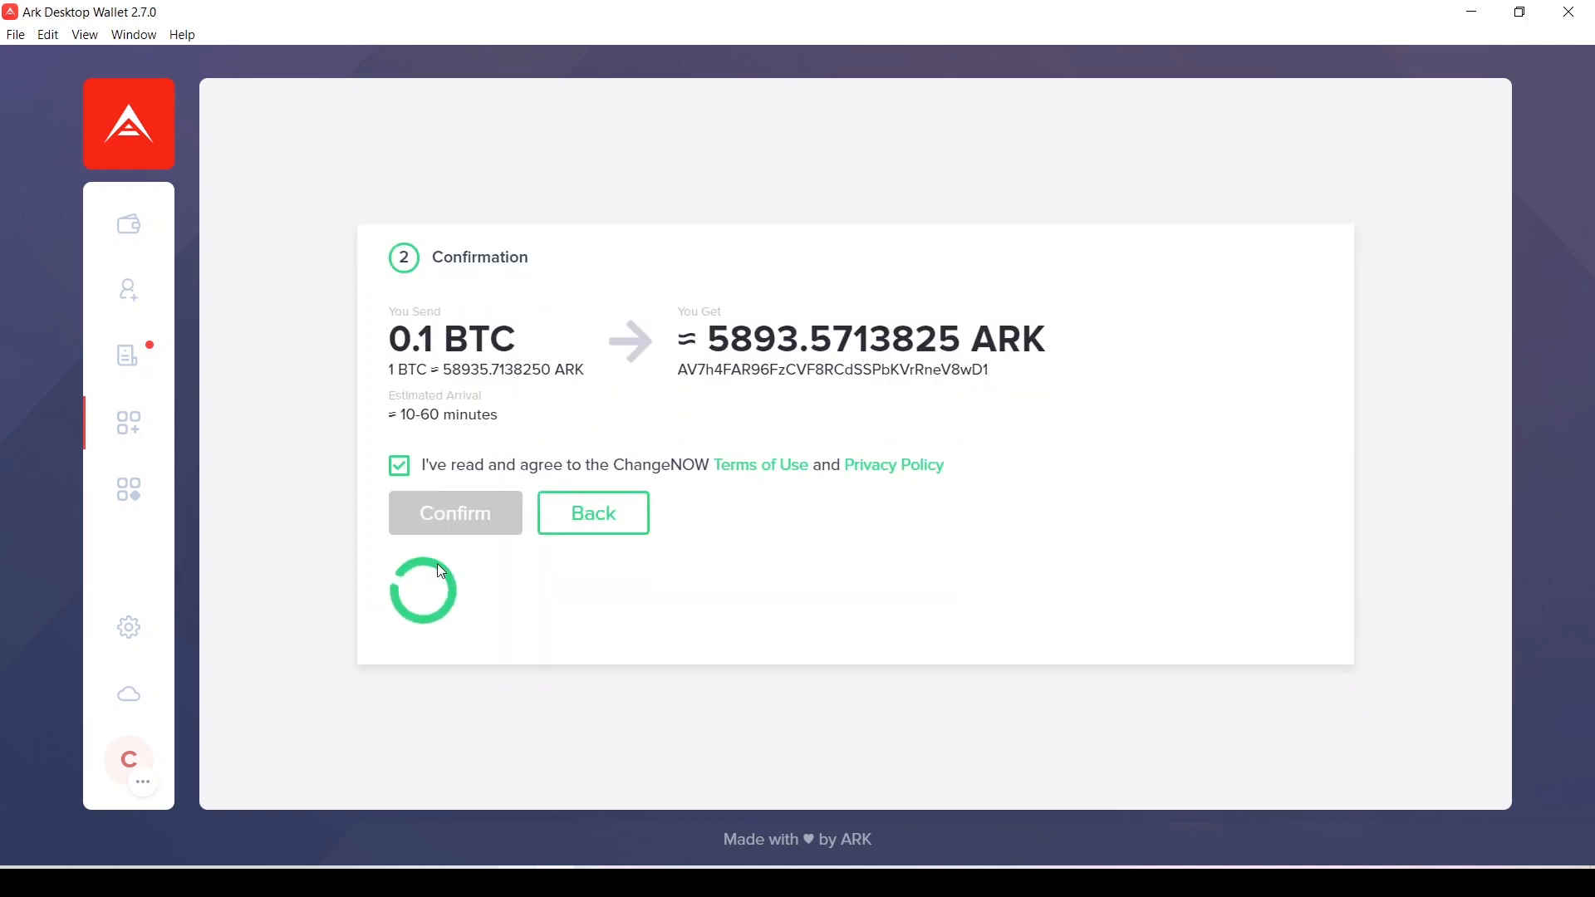
left_click(453, 513)
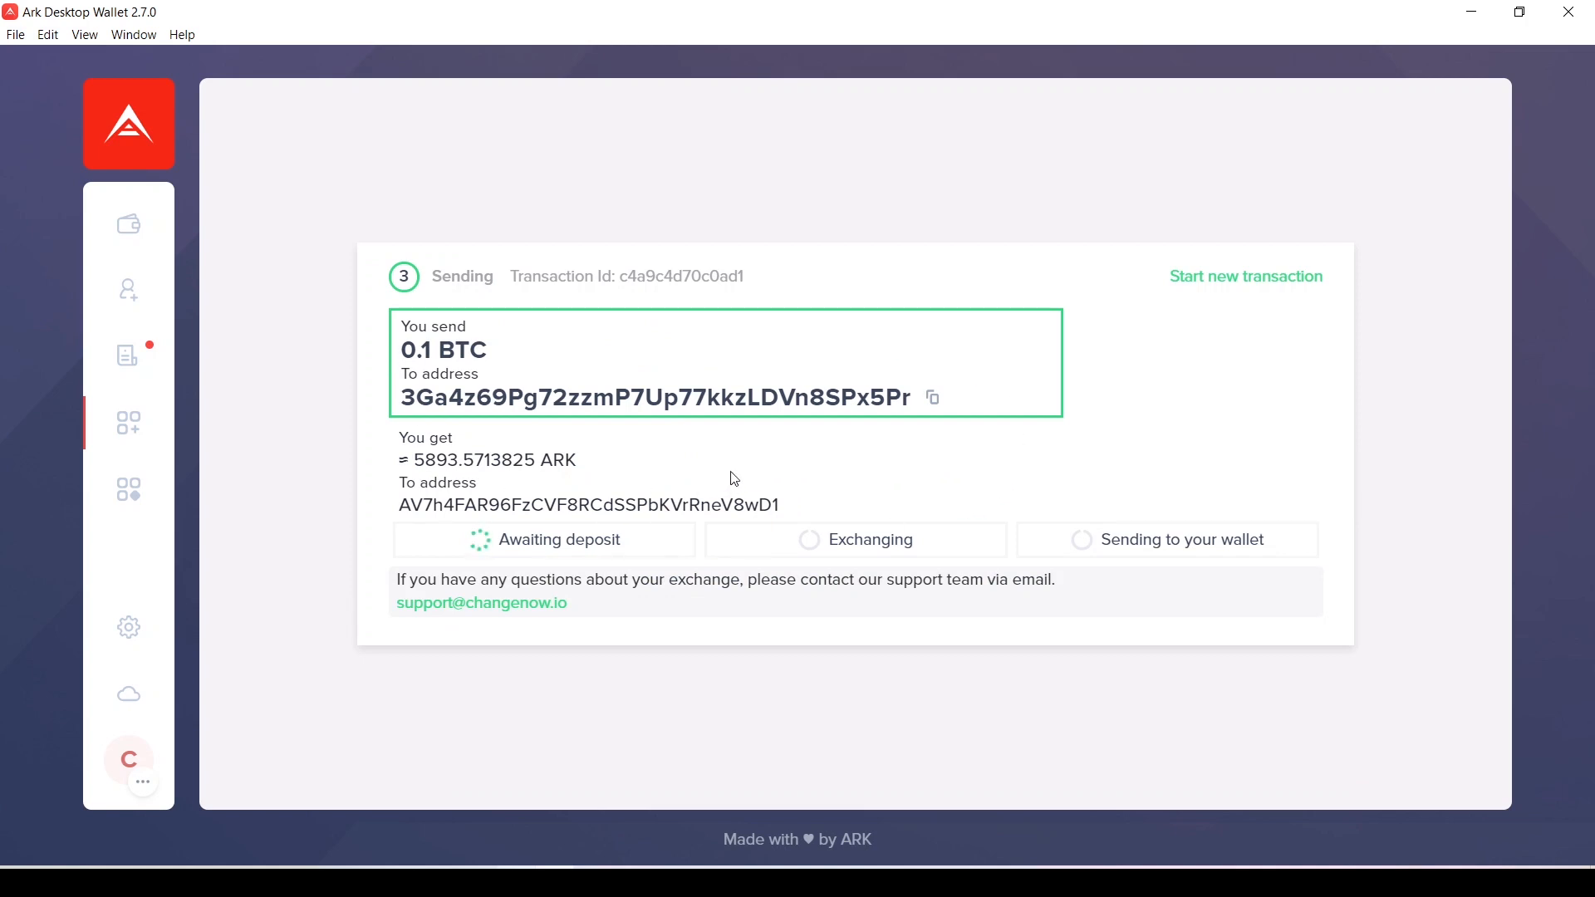
mouse_move(726, 468)
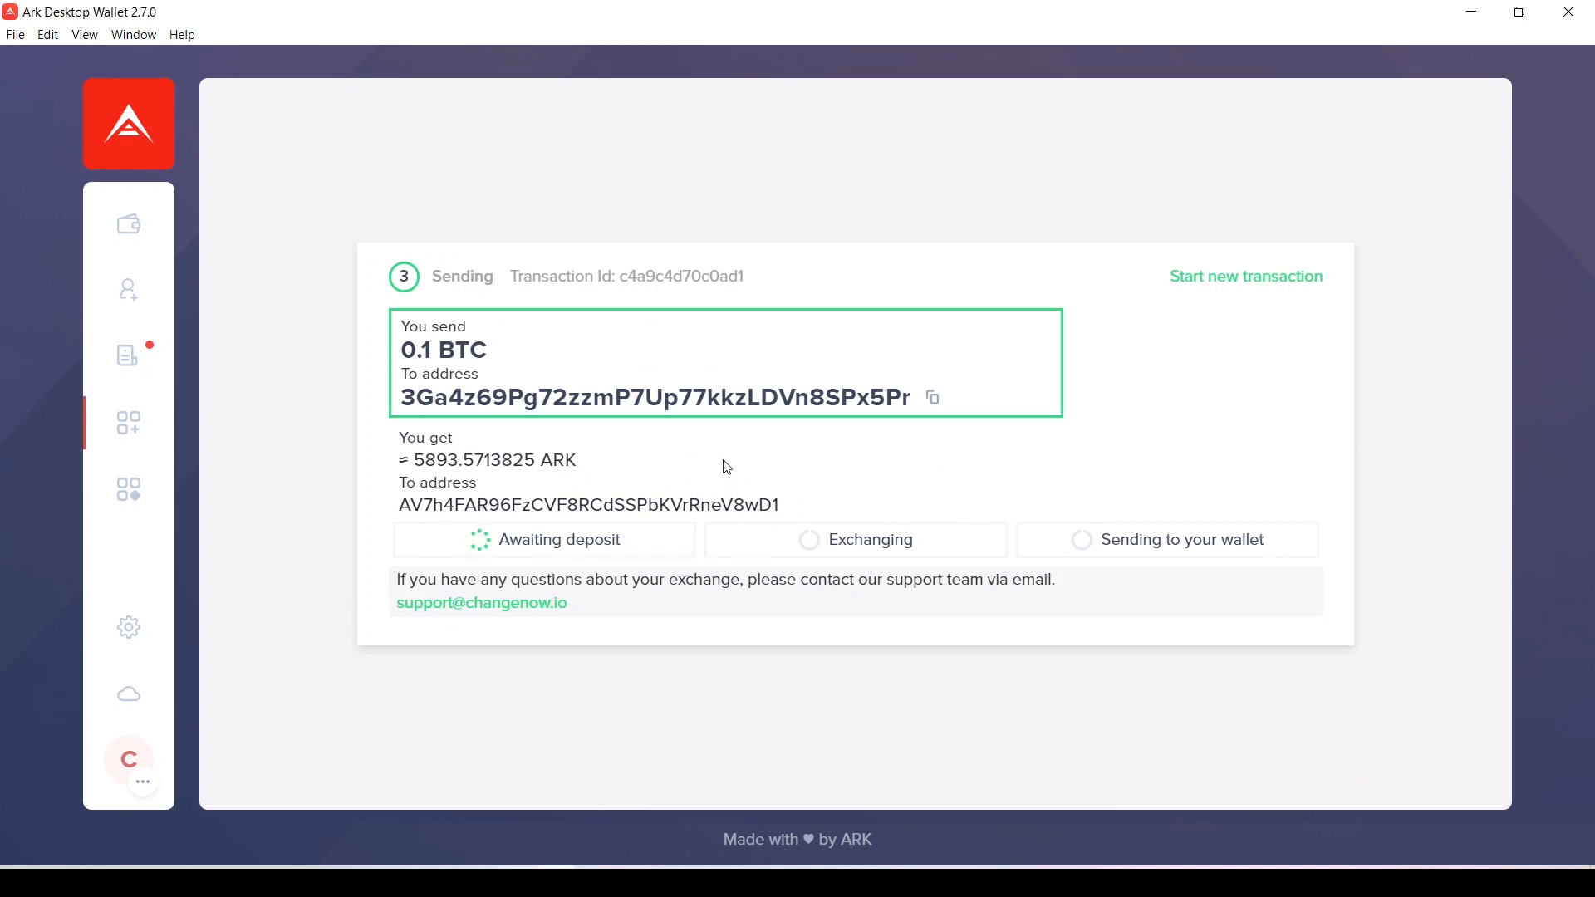